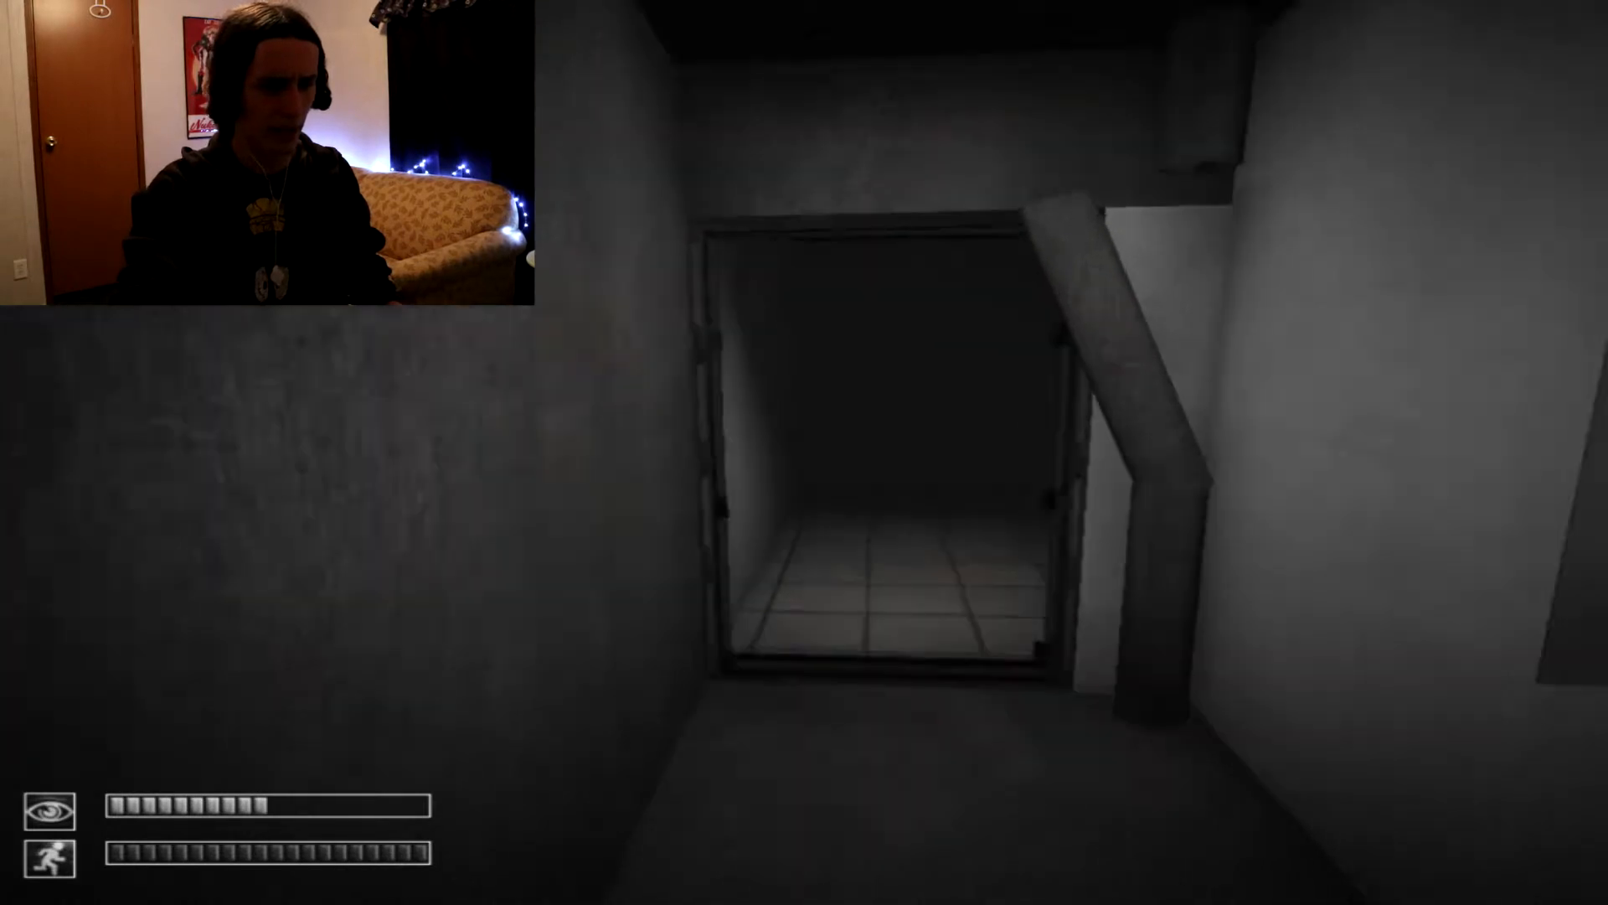
Walk forward through the open doorway and continue past the loading screen
key(w)
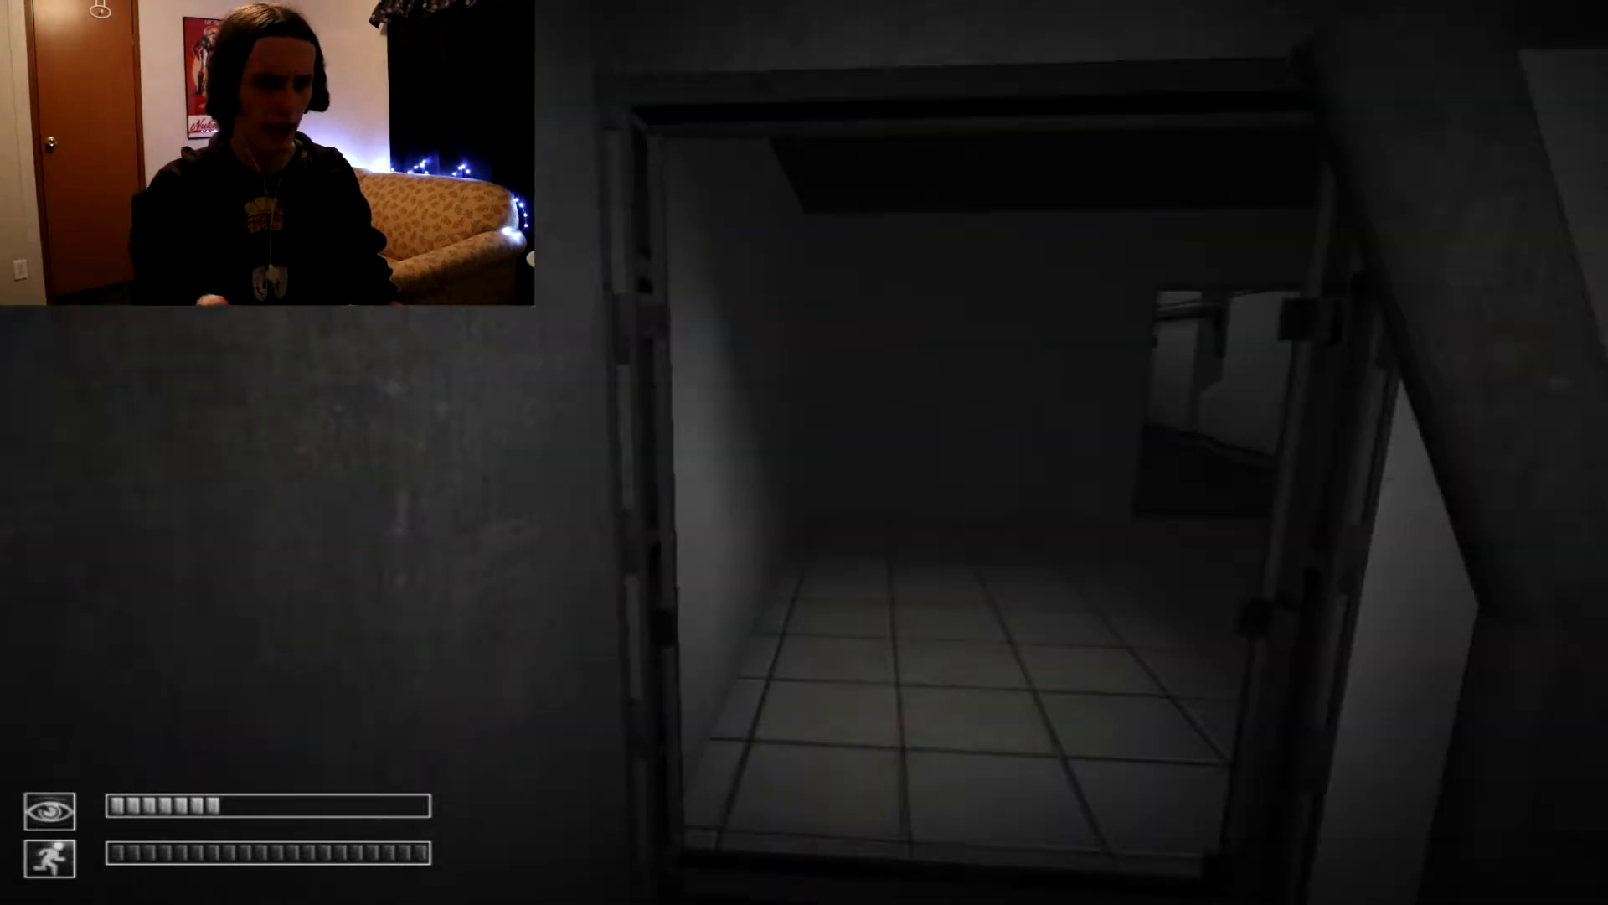
key(w)
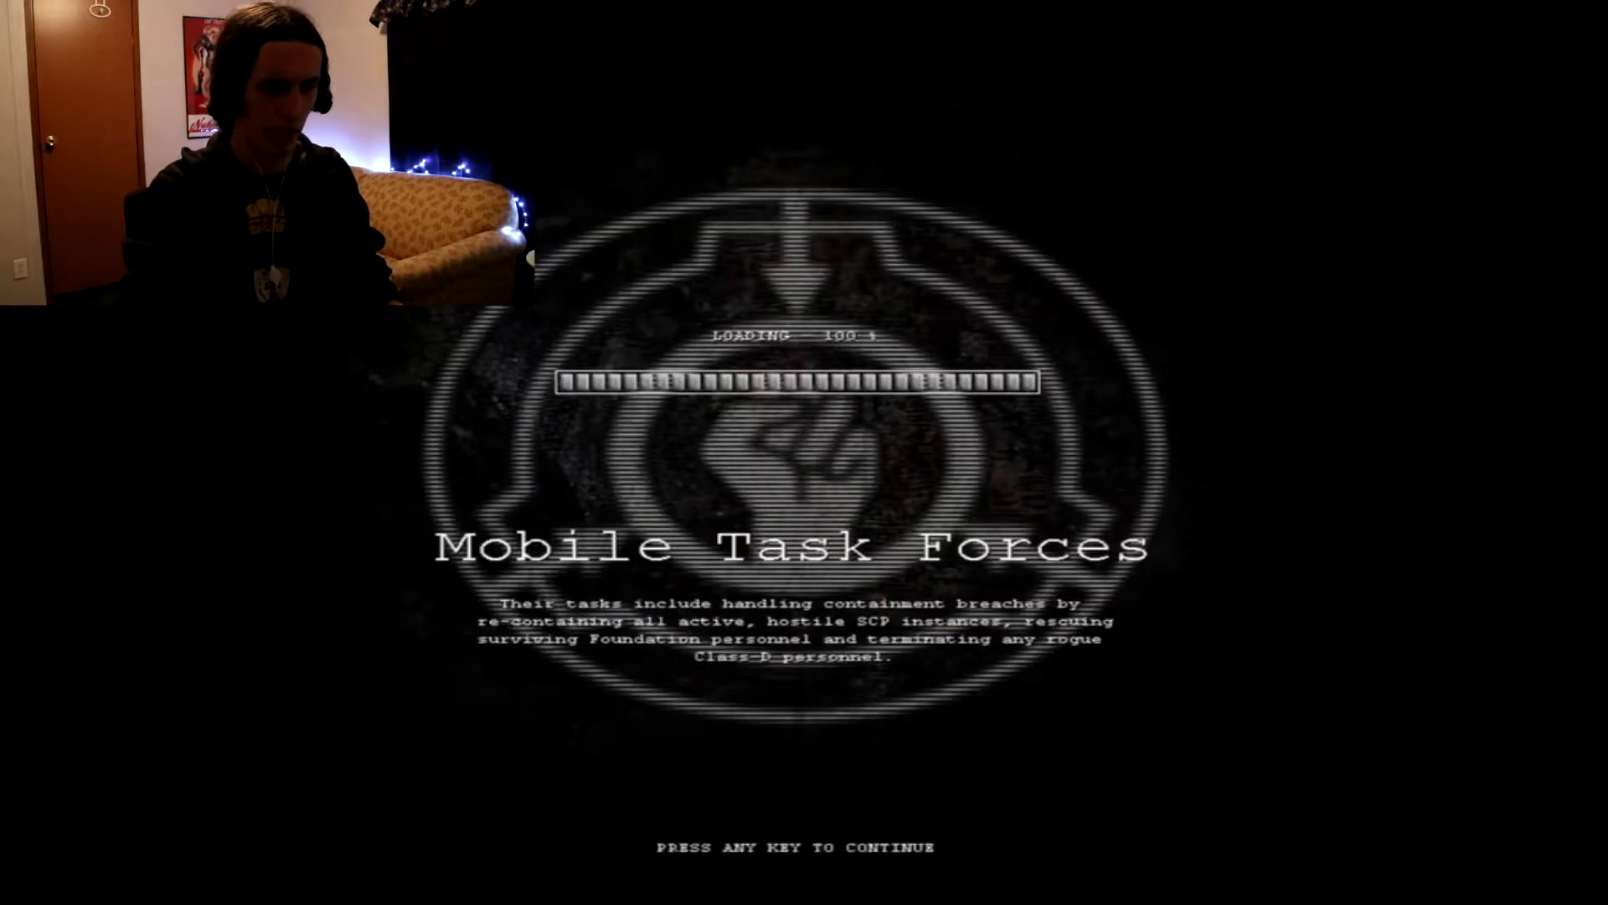
key(space)
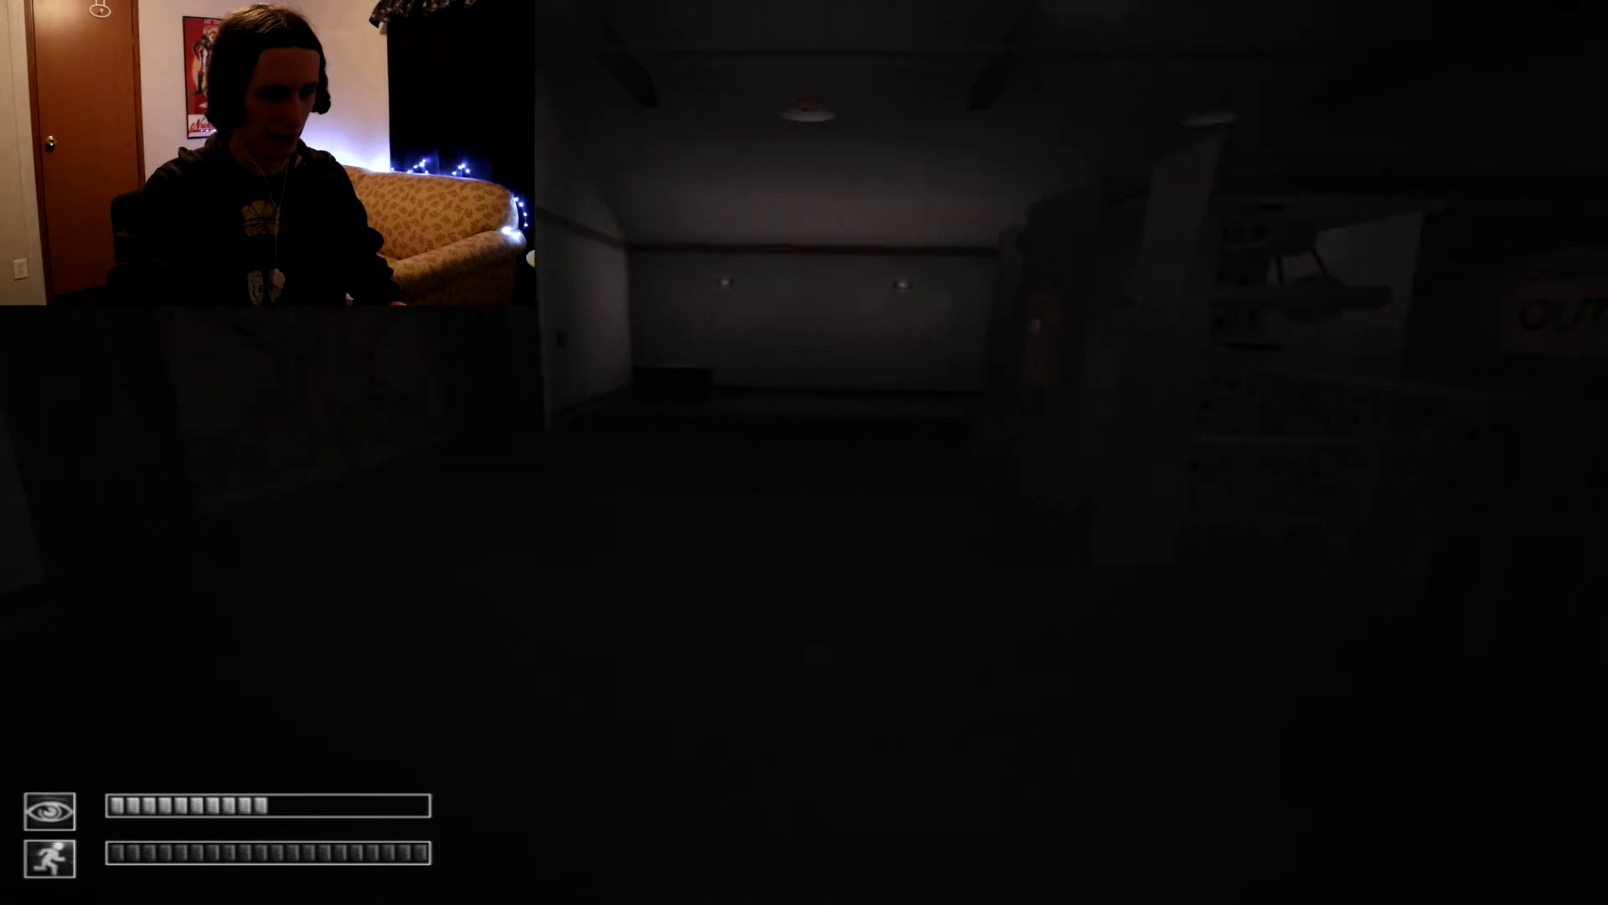
Put on the Gas Mask from the inventory and use the keycard on the reader
key(tab)
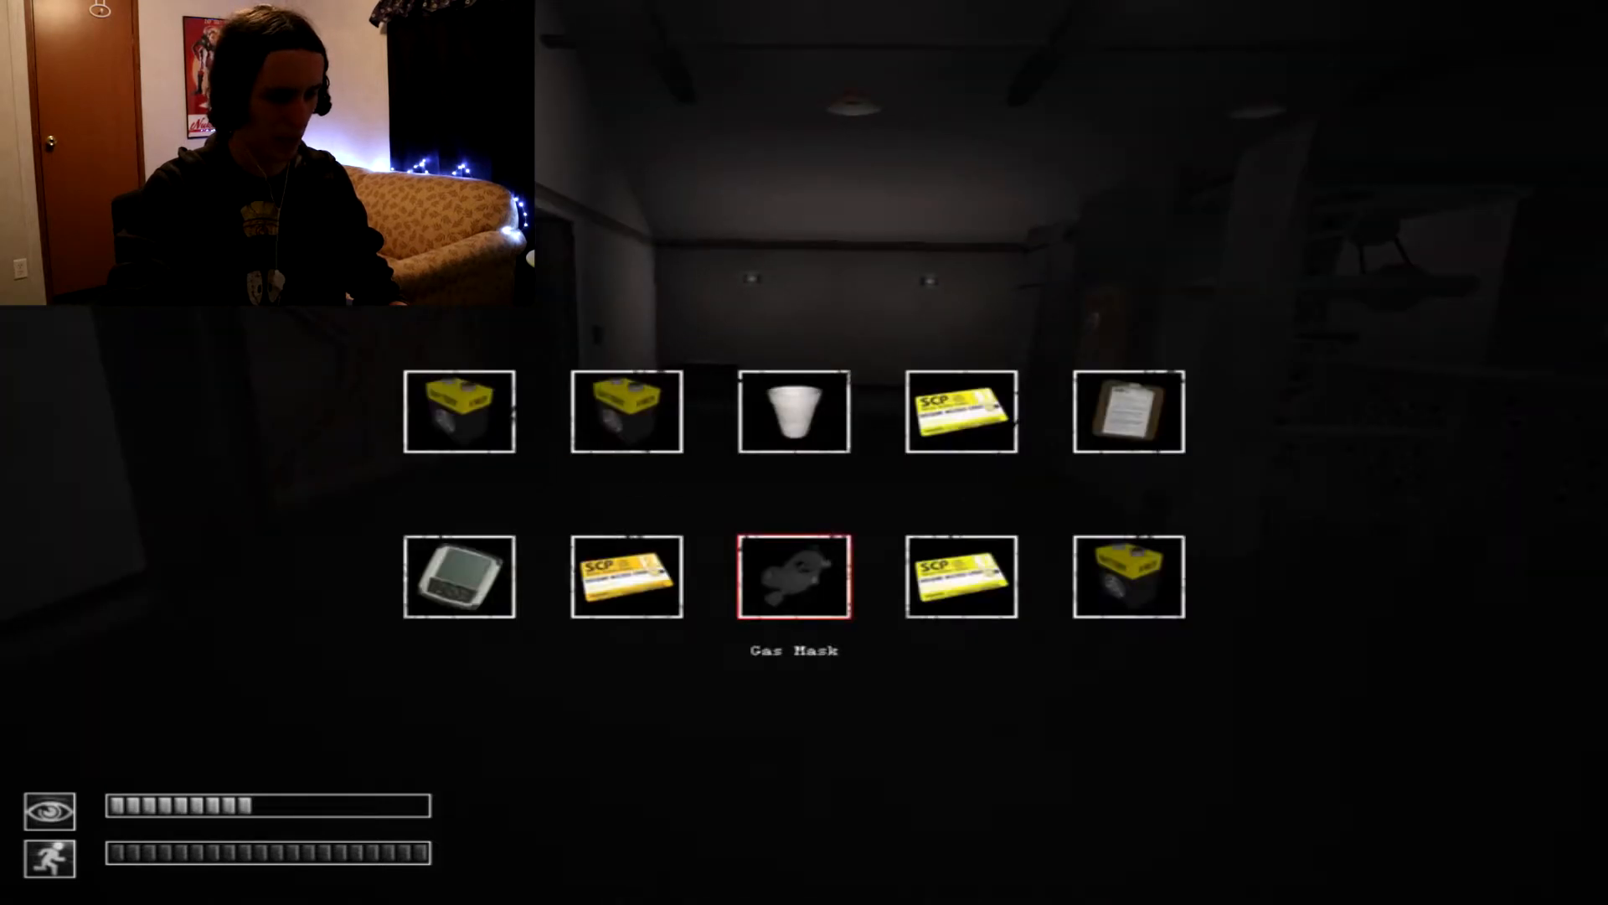
click(792, 574)
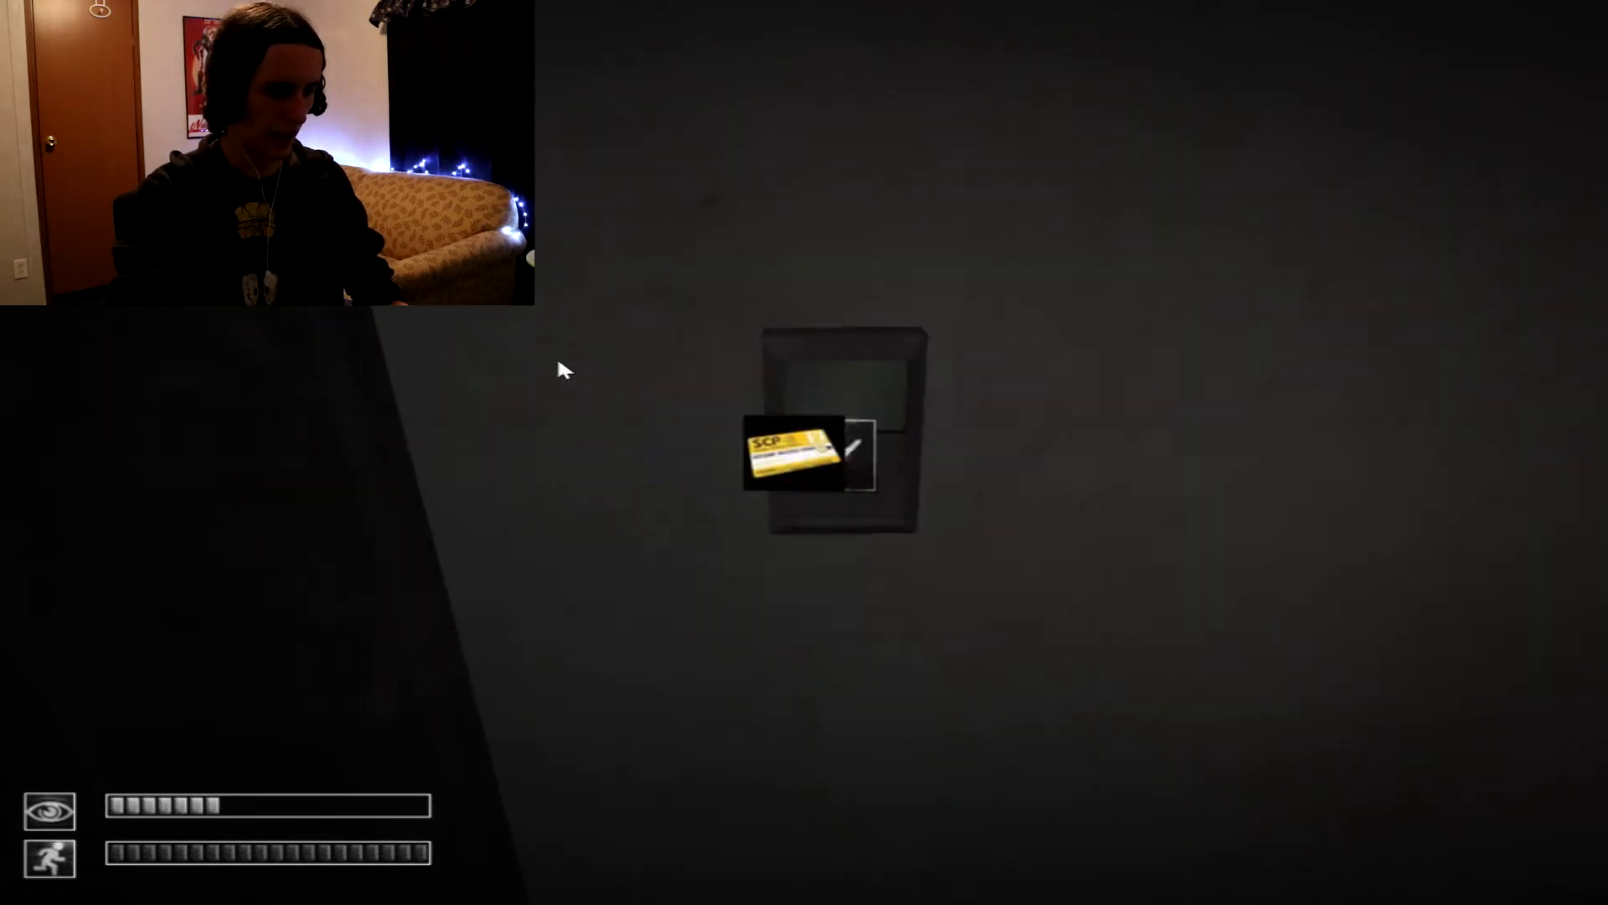
click(832, 431)
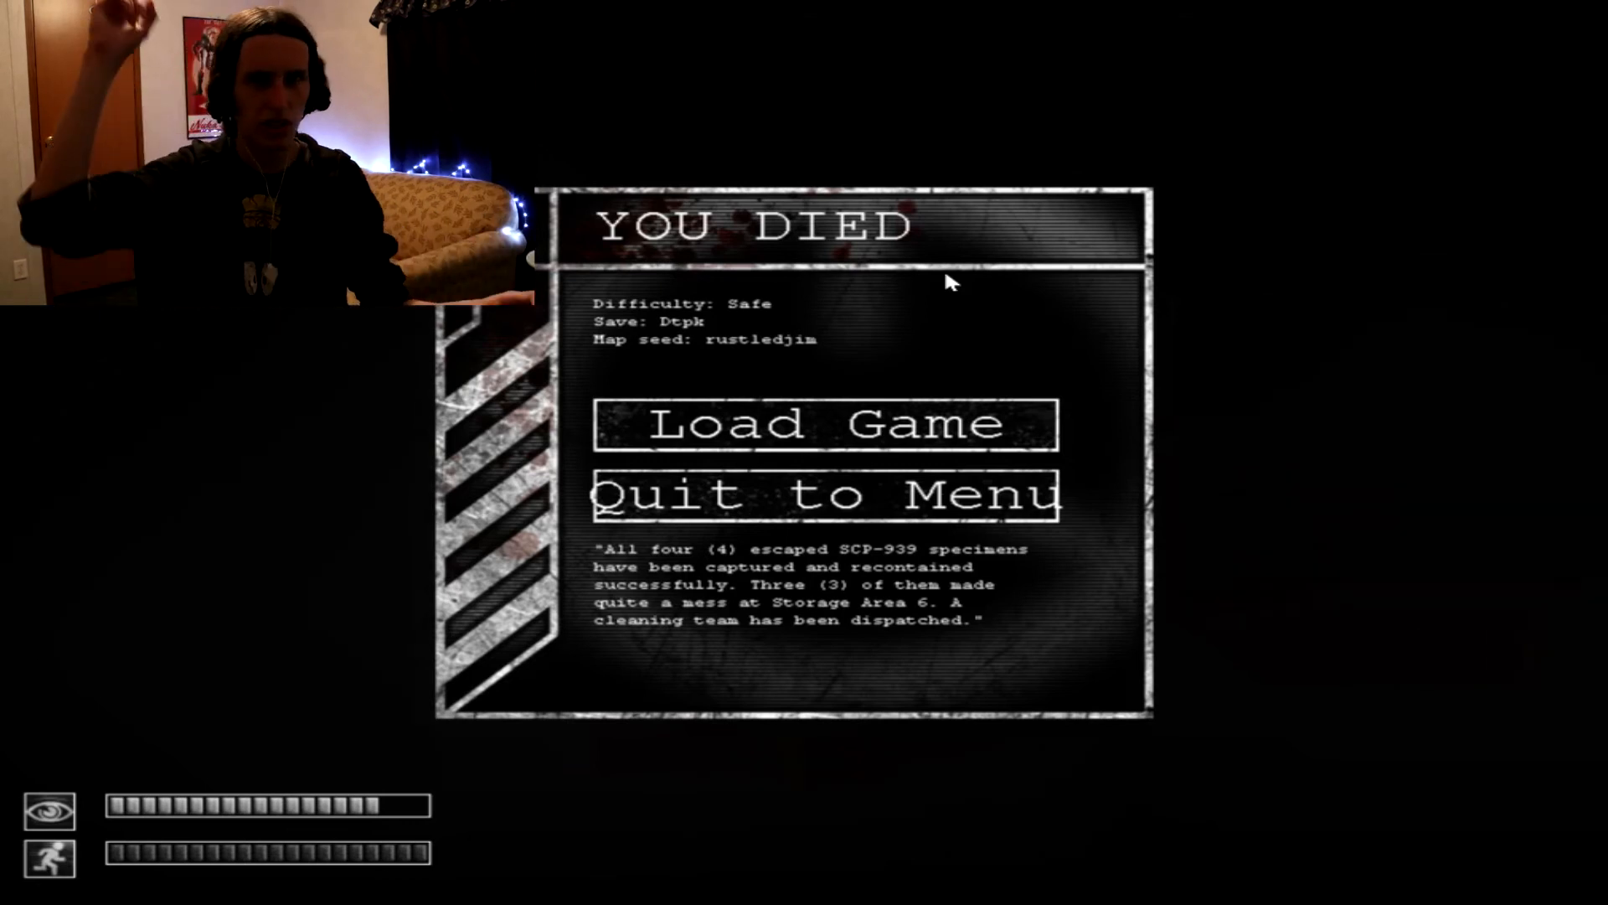
mouse_move(861, 454)
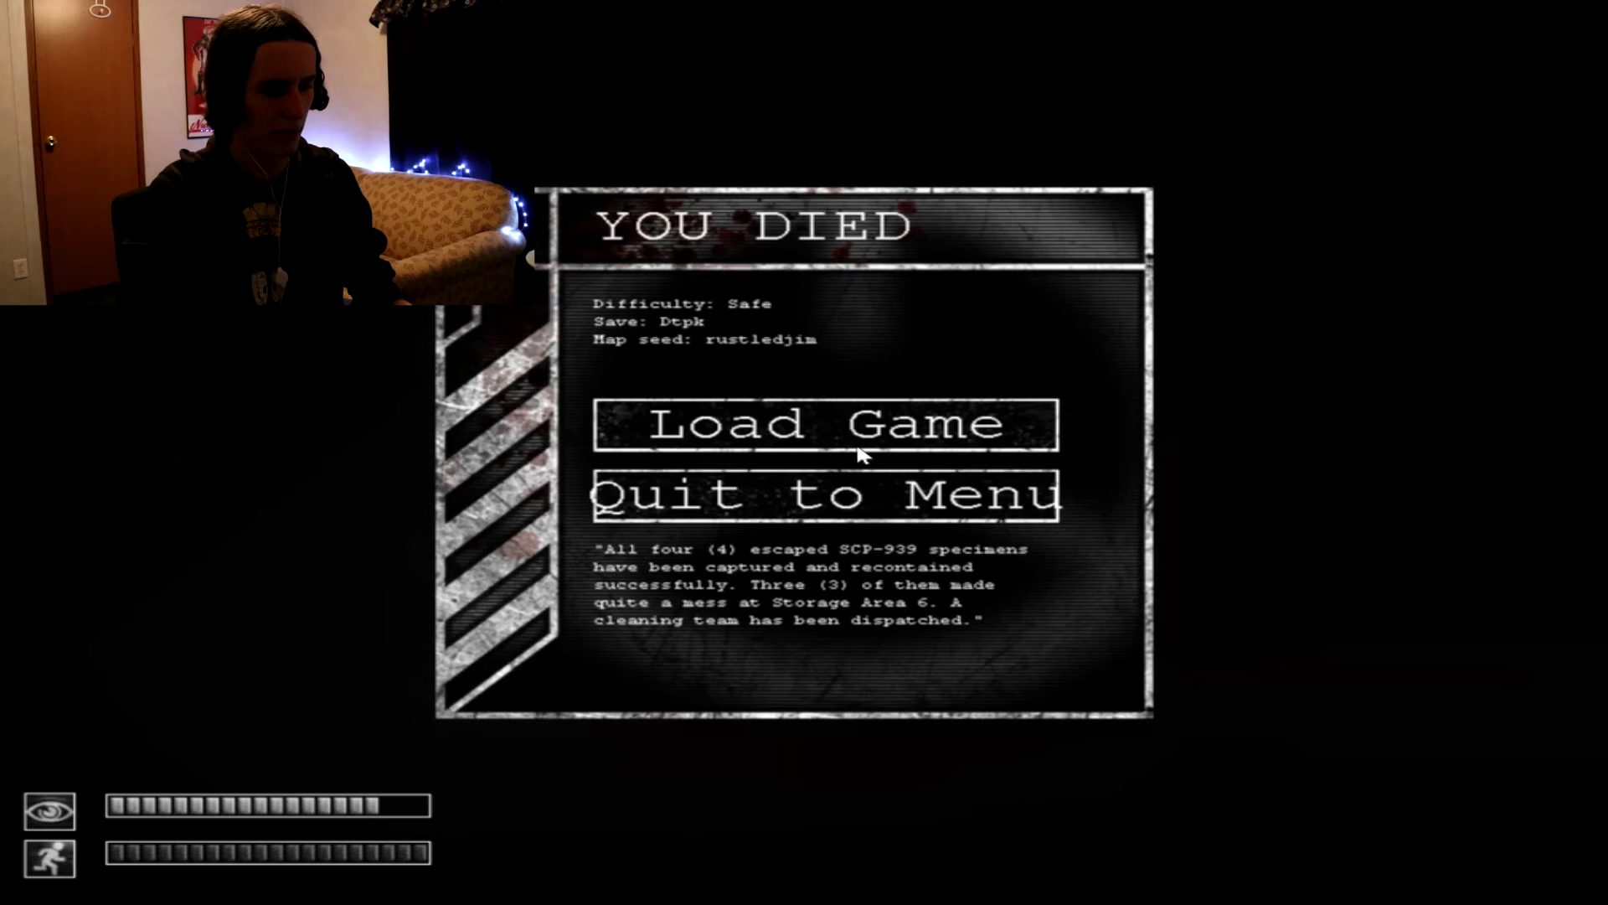
mouse_move(893, 496)
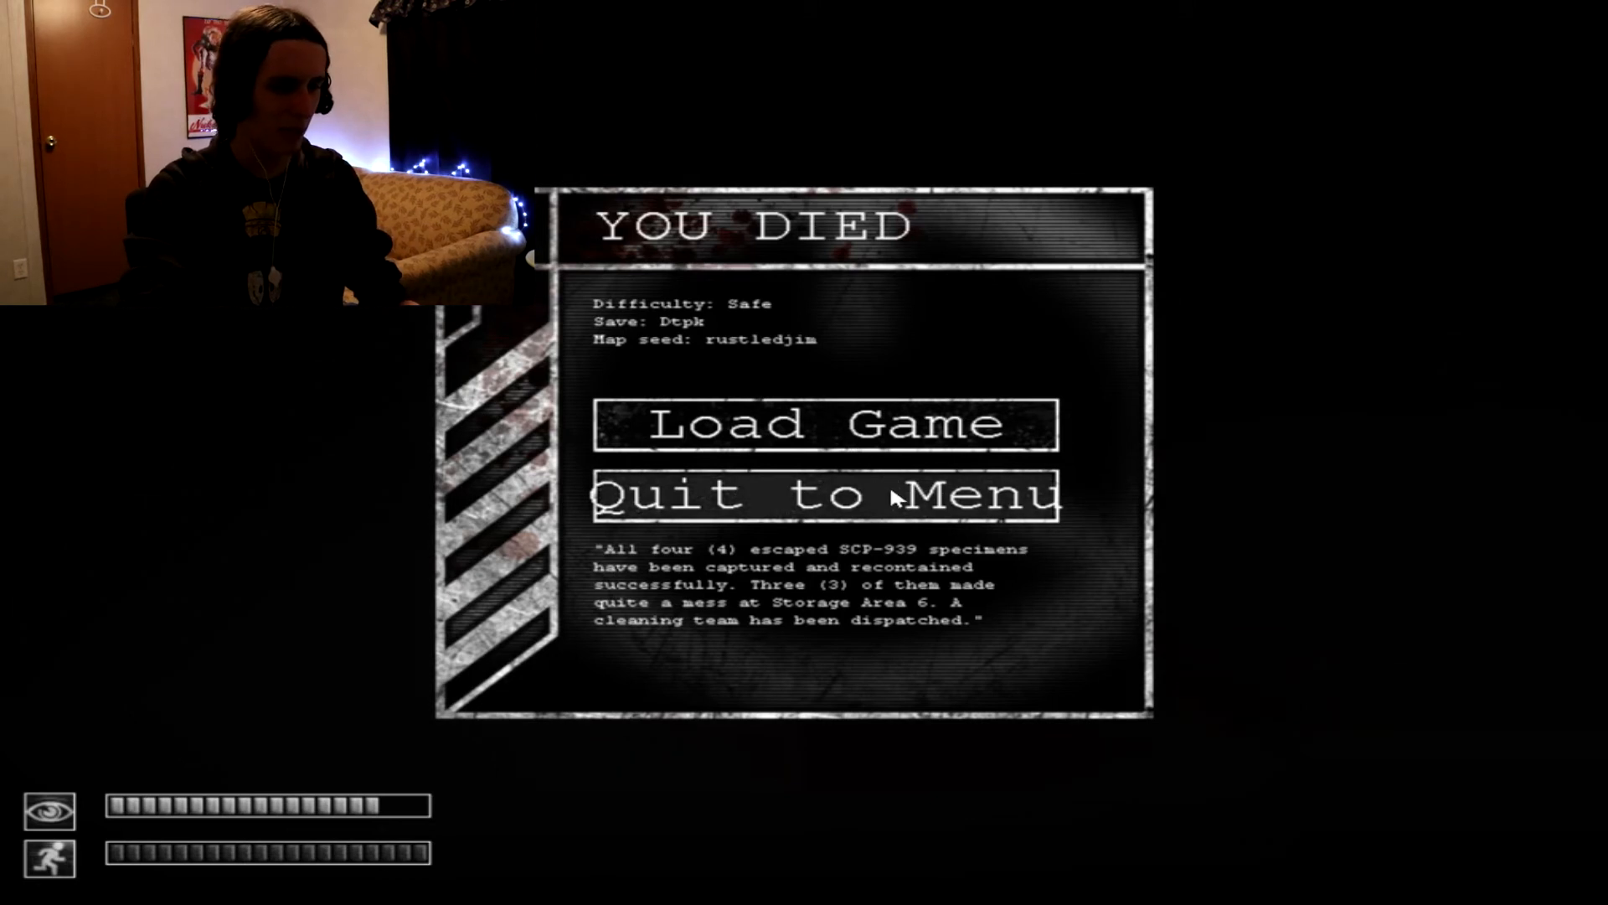
Quit the failed run to the menu, view New Game setup, then go back
click(826, 494)
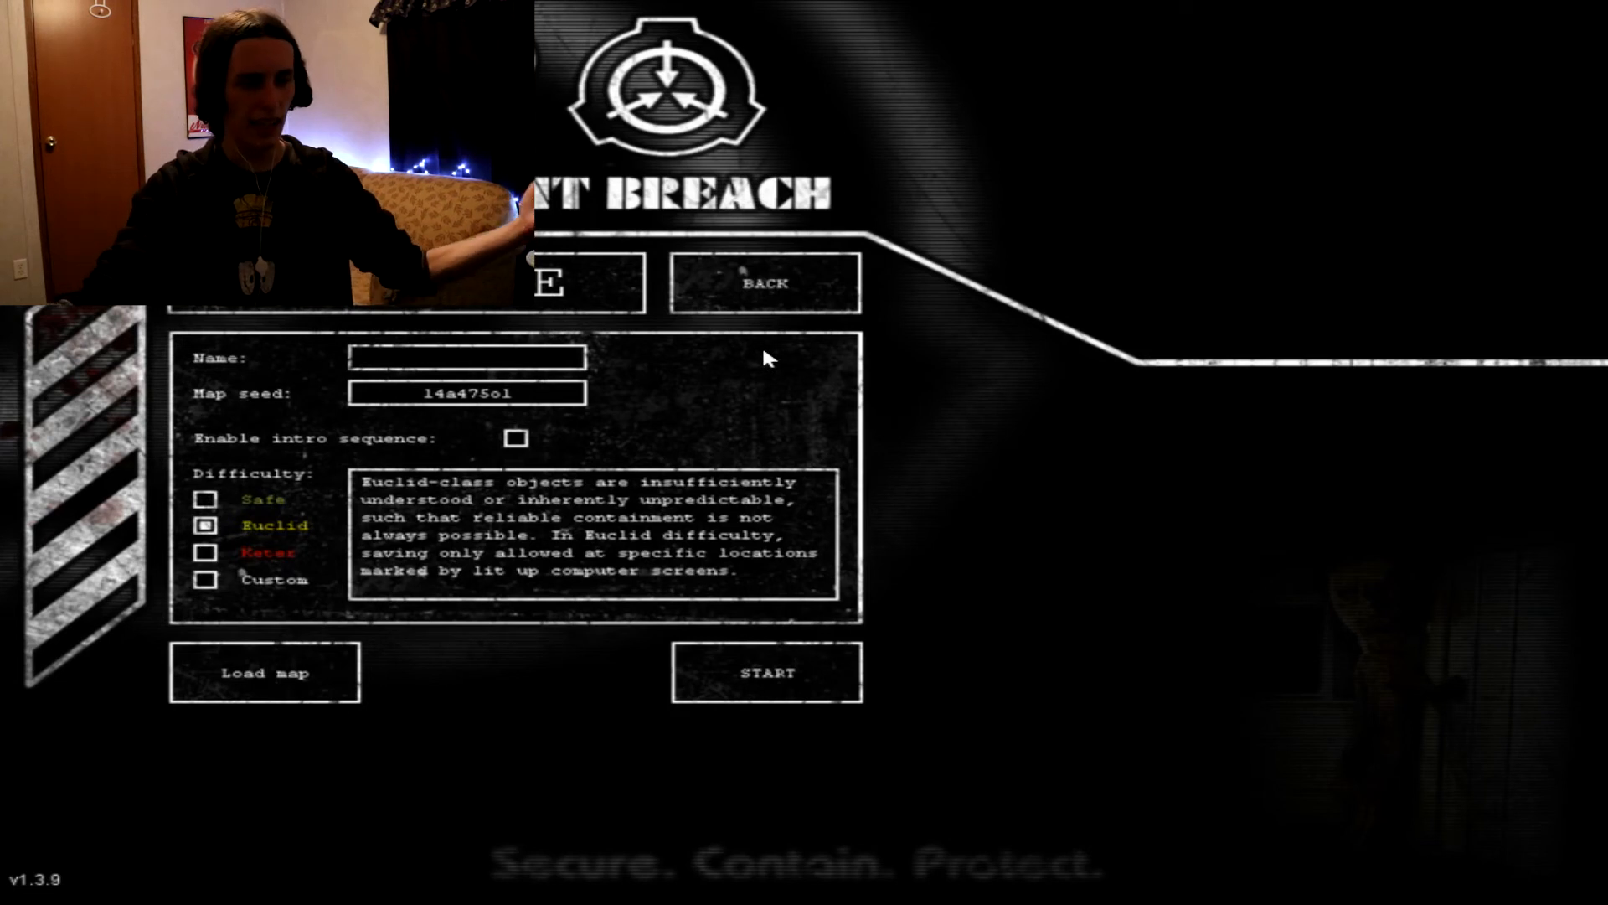
click(468, 356)
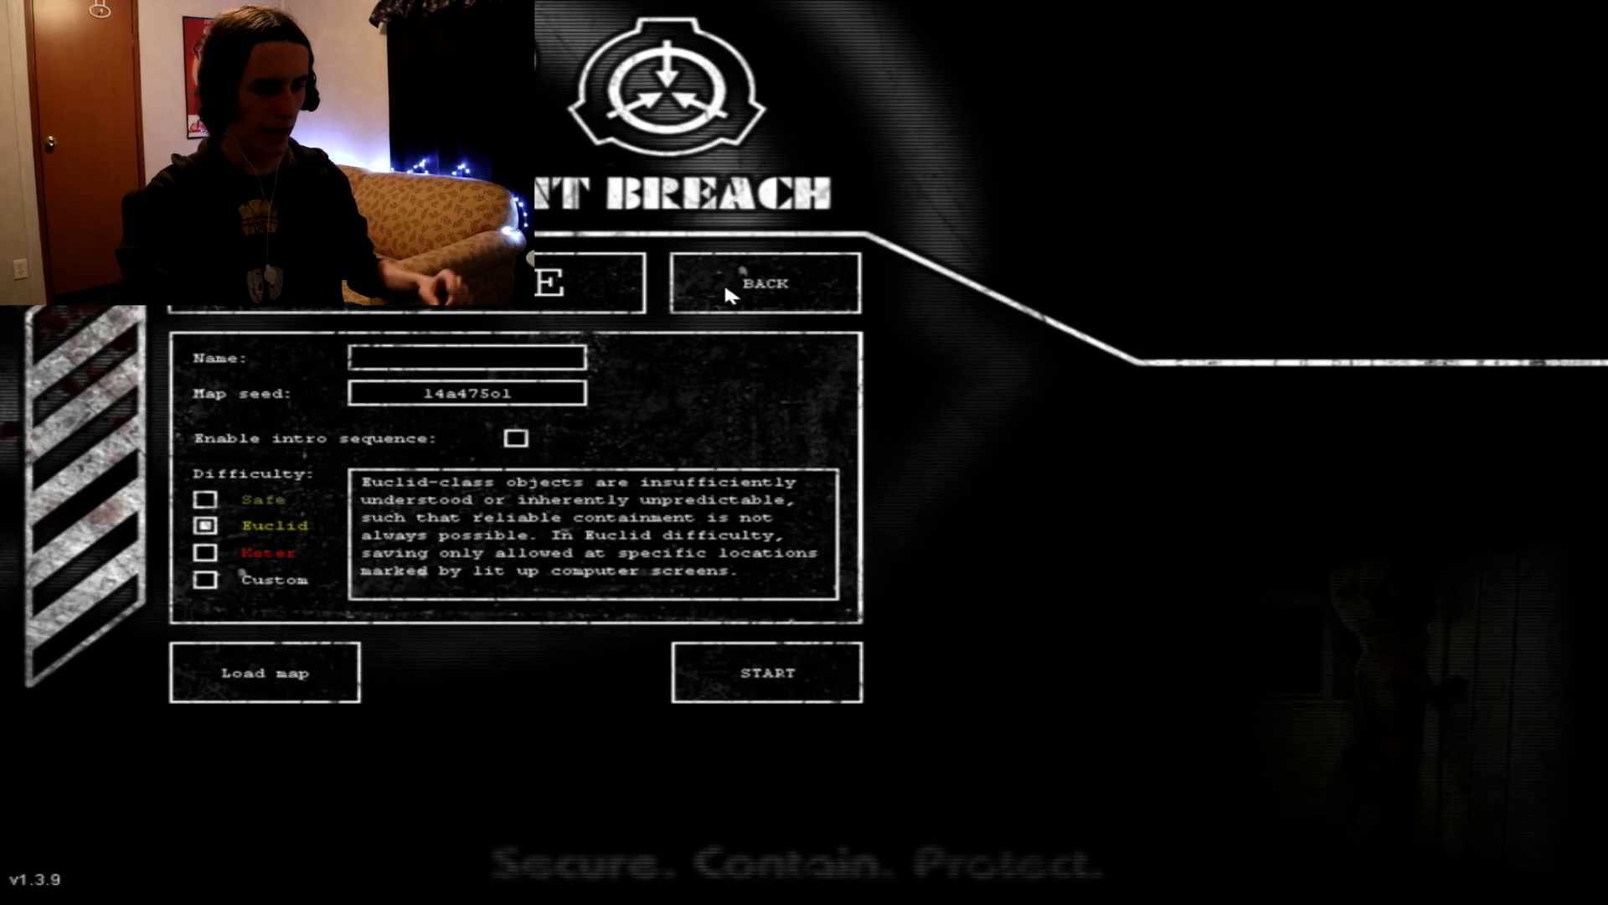
click(764, 283)
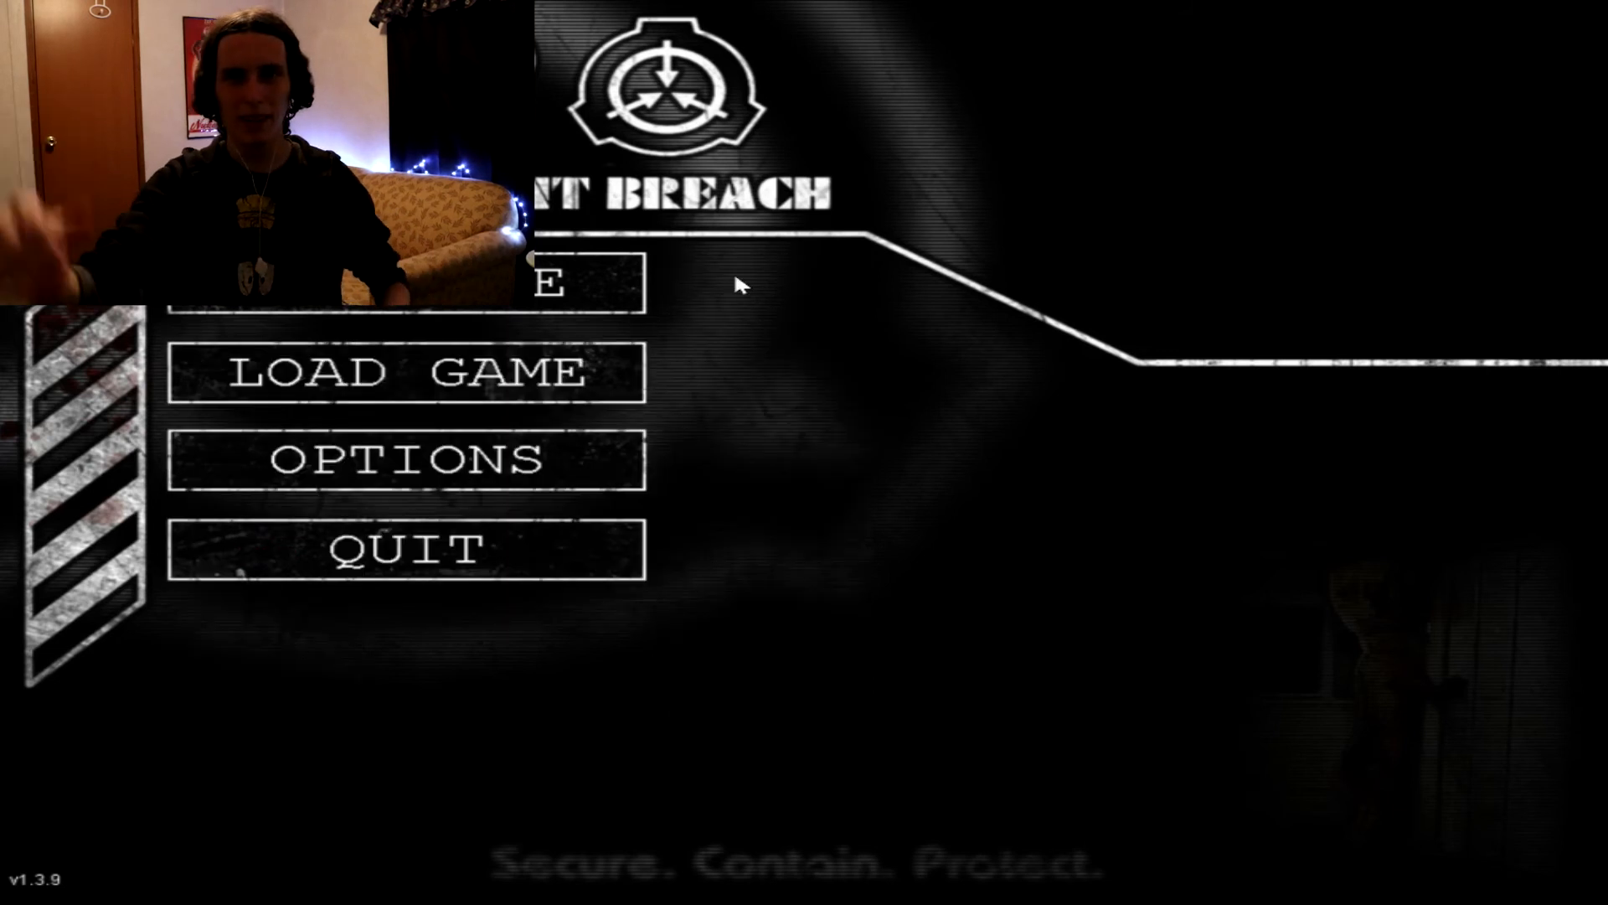